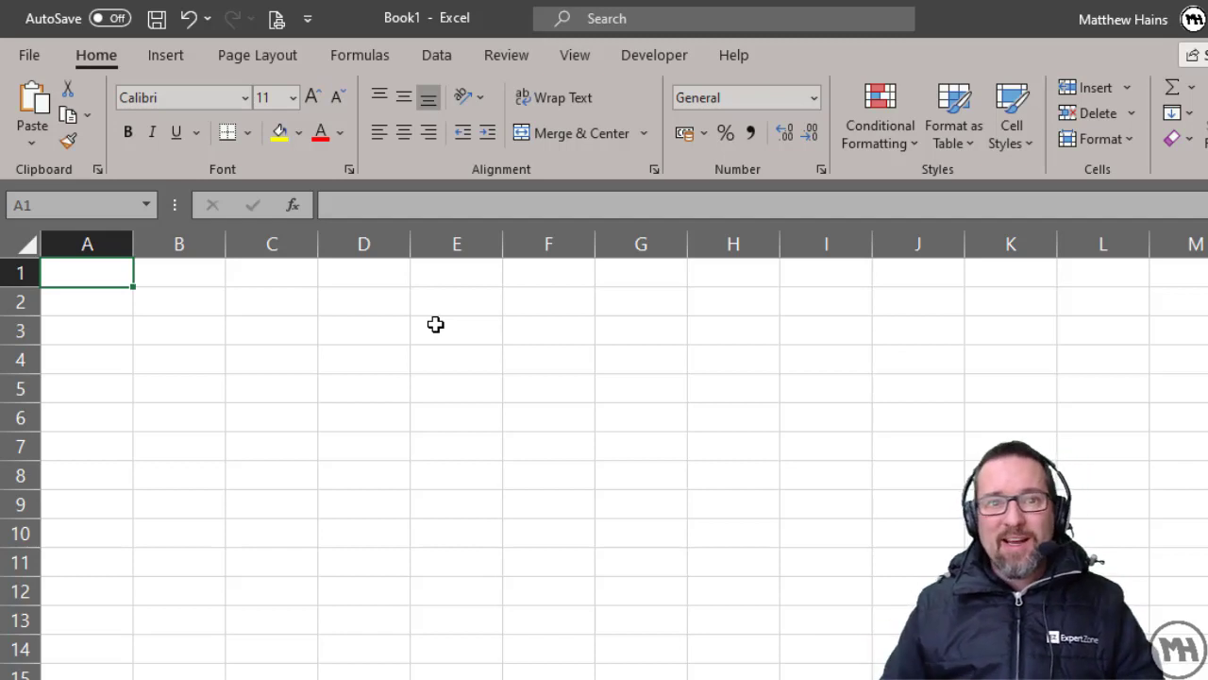
# Step: Start a =RANDARRAY( formula in cell A1 using autocomplete from =rand
pyautogui.write('=rand')
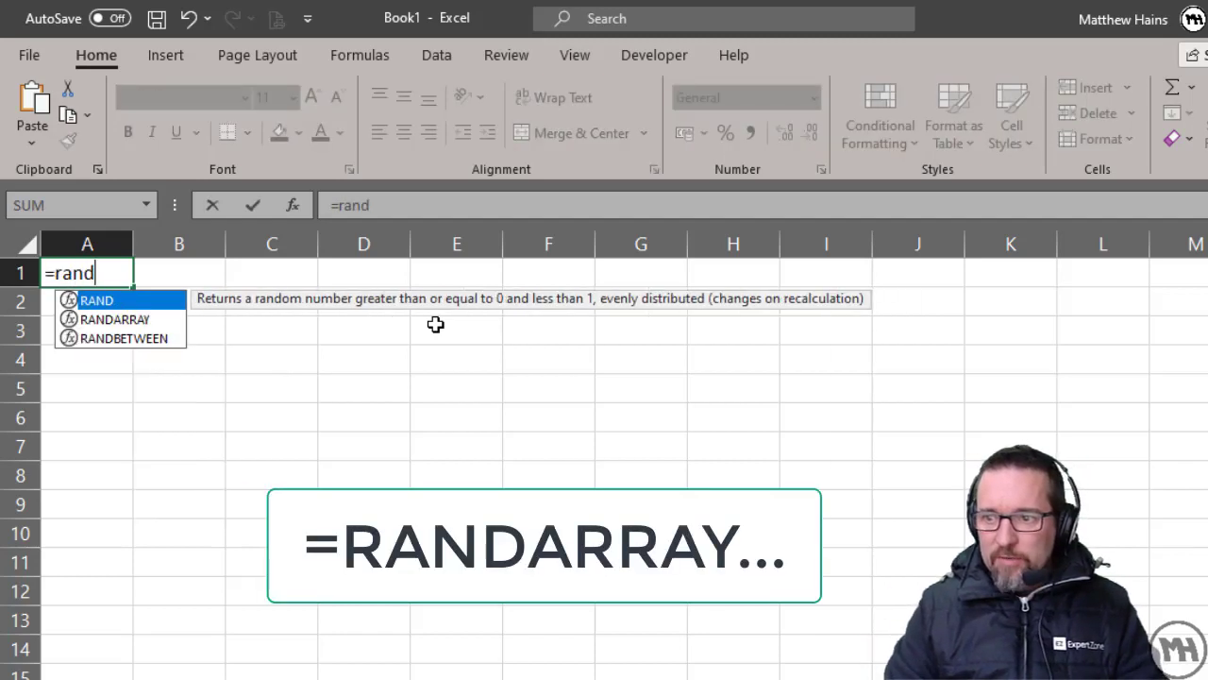
pyautogui.write('a')
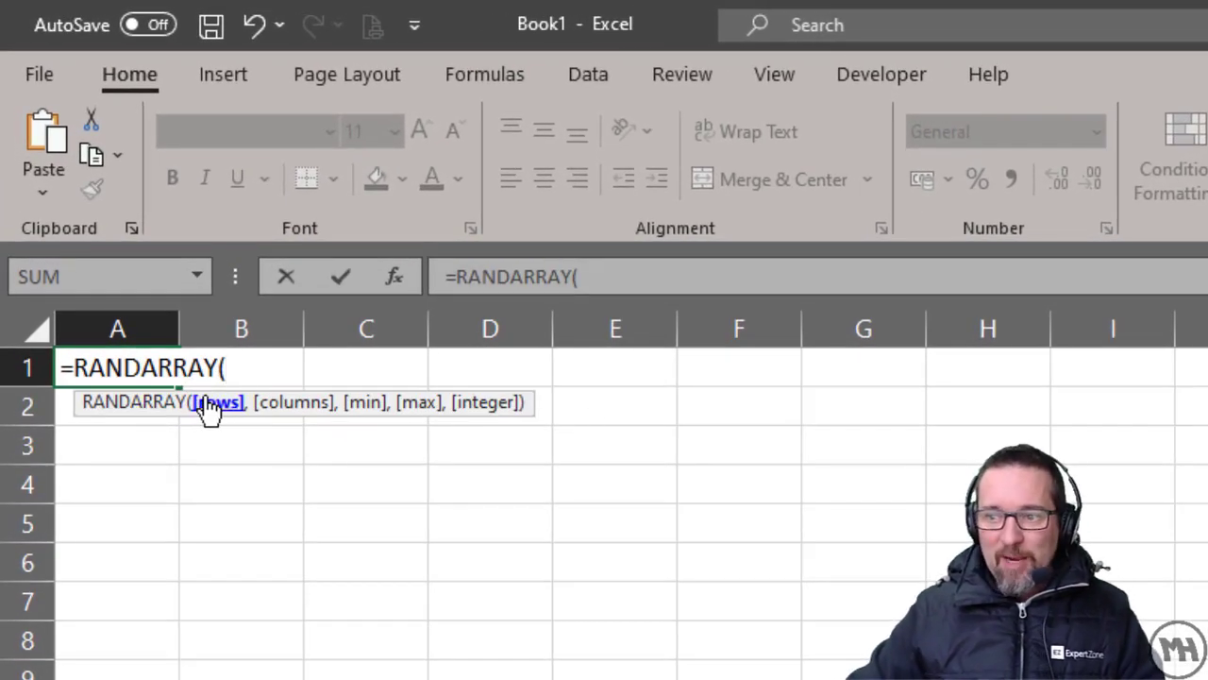
pyautogui.moveTo(317, 415)
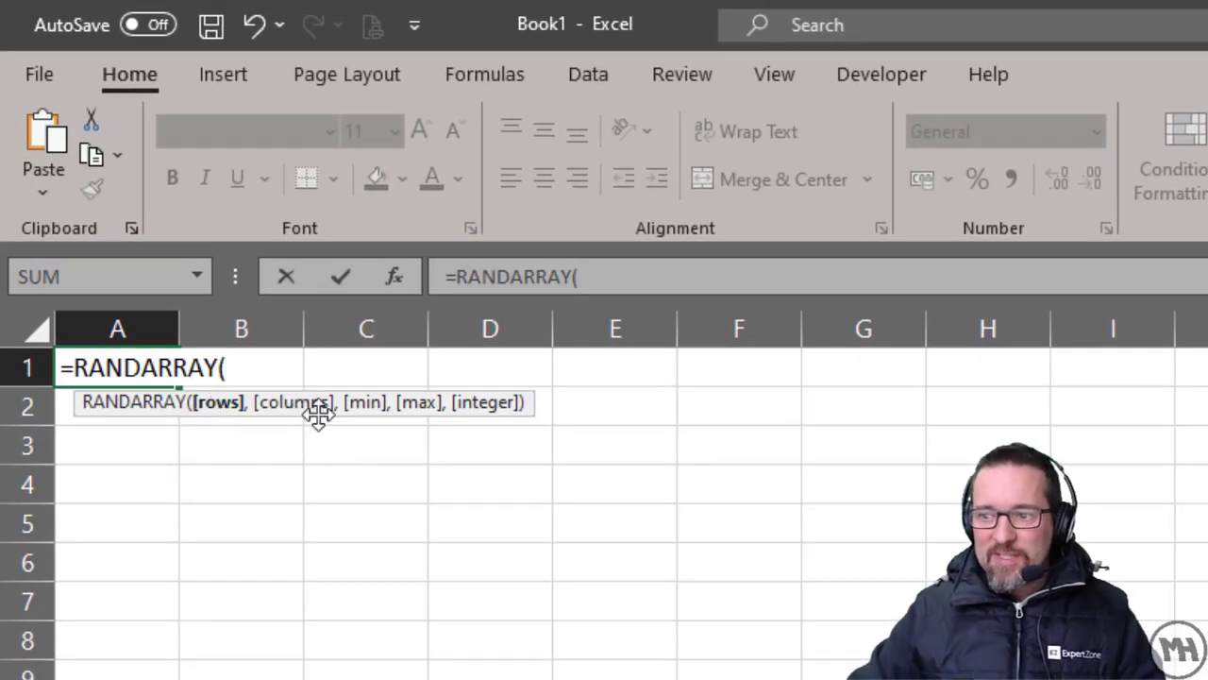
pyautogui.moveTo(517, 434)
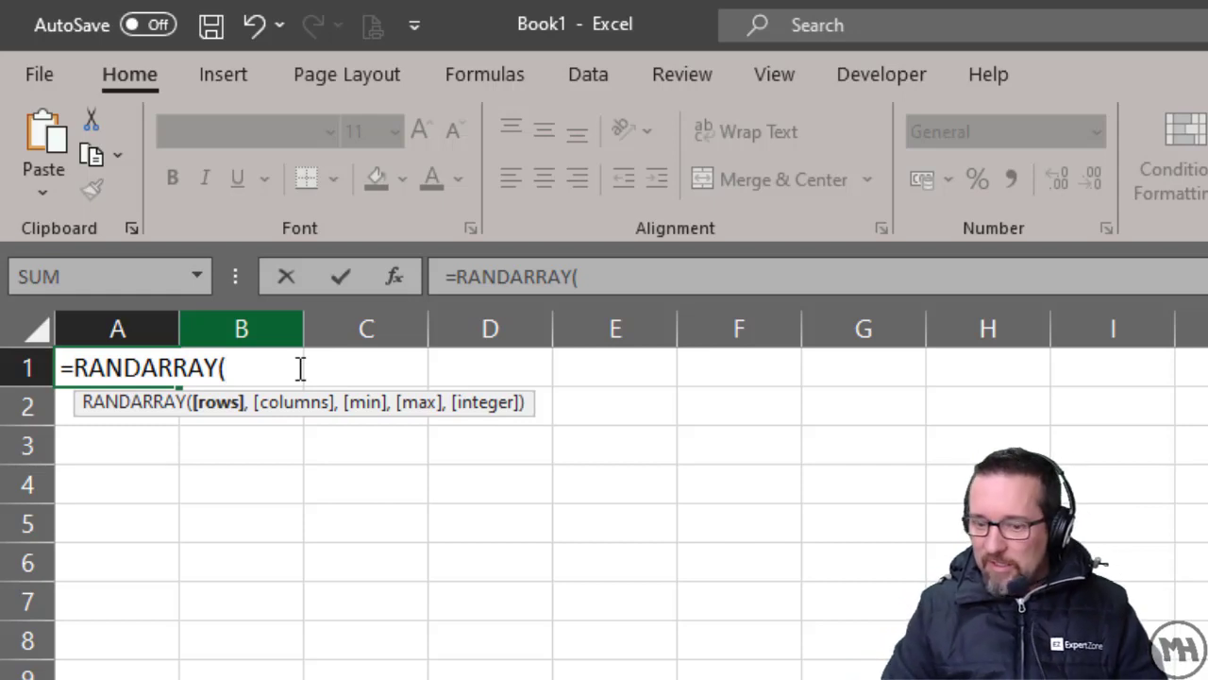
# Step: Enter RANDARRAY arguments 5 rows, 5 columns, minimum 10, maximum 100, integers
pyautogui.write('5,.')
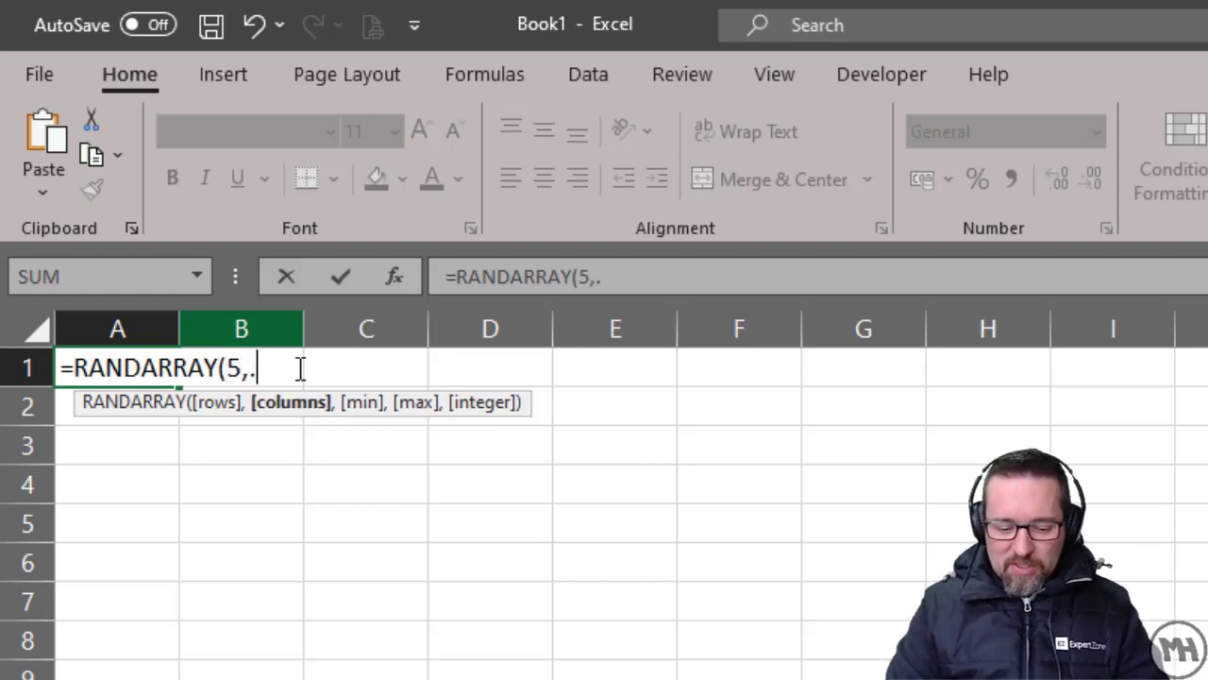
pyautogui.press('Backspace')
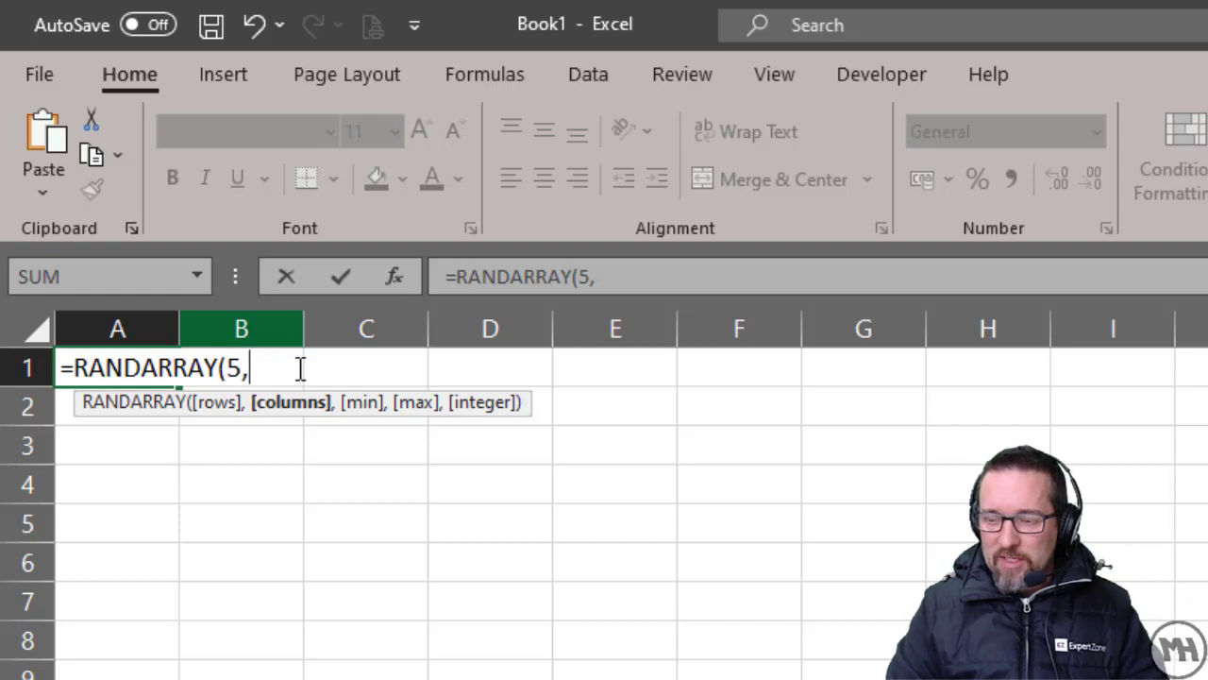
pyautogui.write('5')
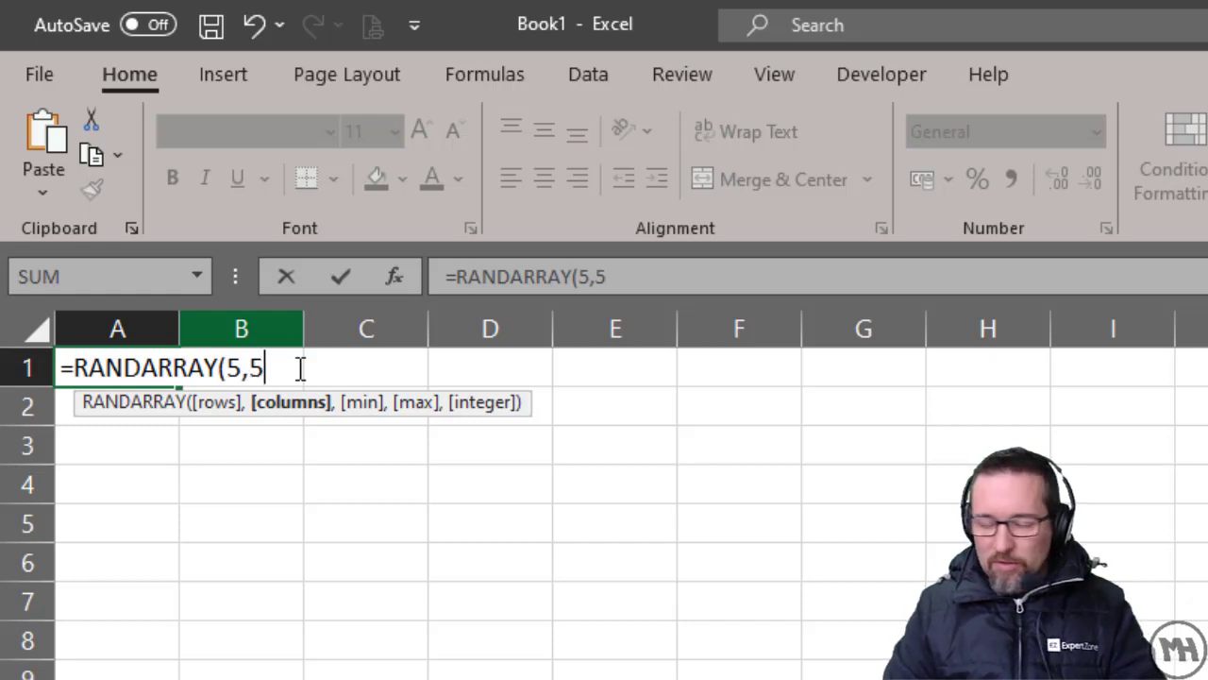
pyautogui.write(',')
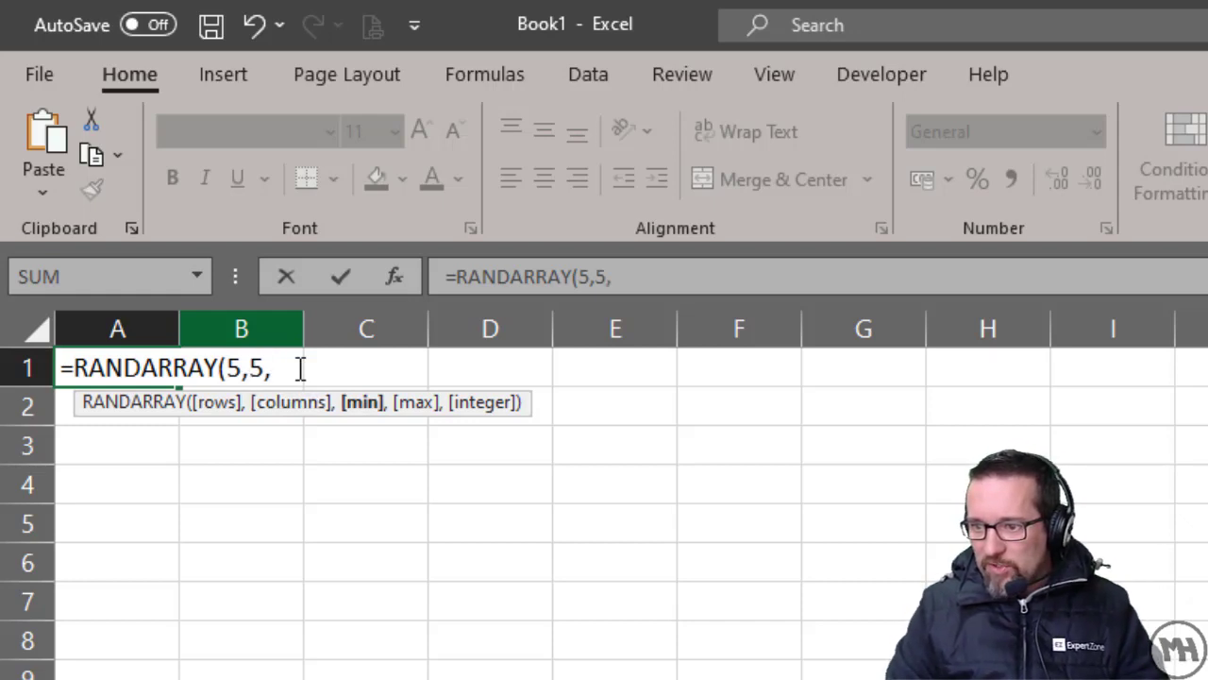
pyautogui.press('Backspace')
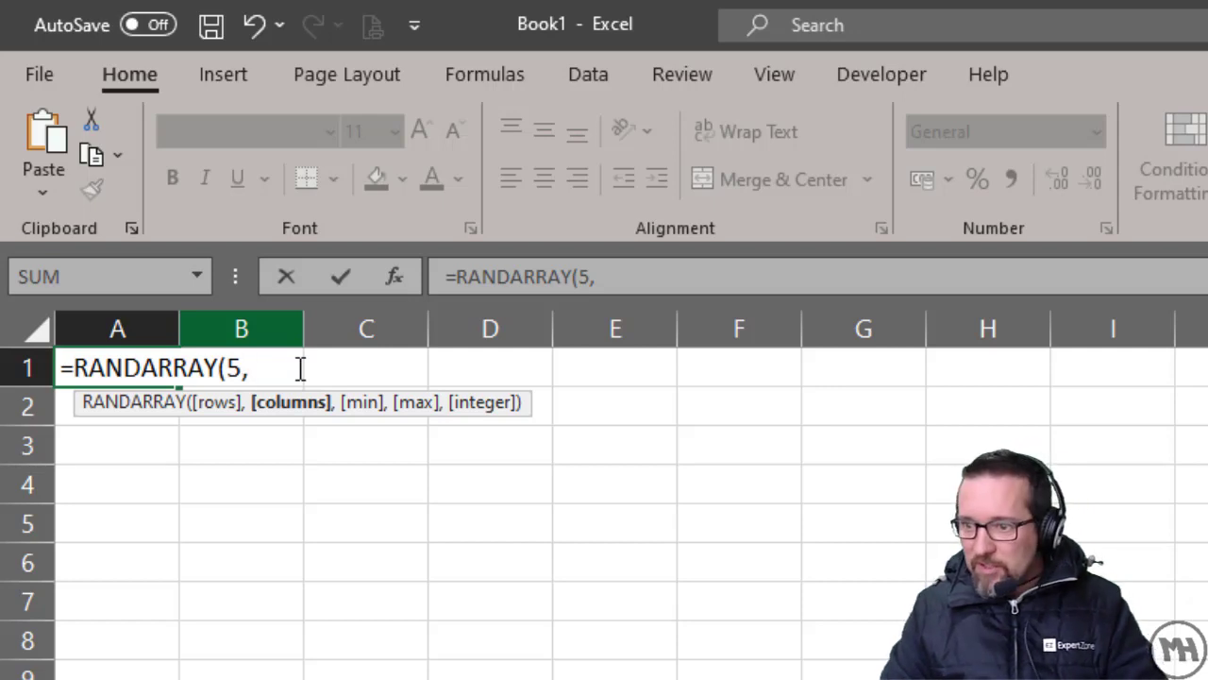
pyautogui.write('5,')
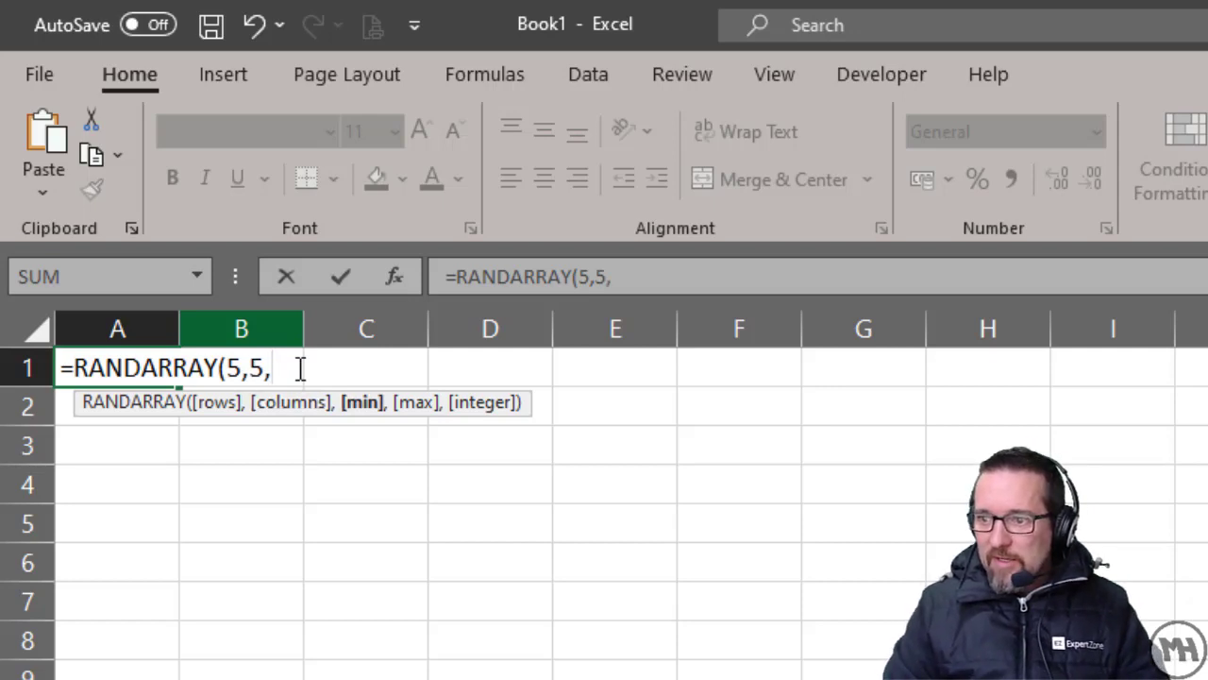
pyautogui.write('10')
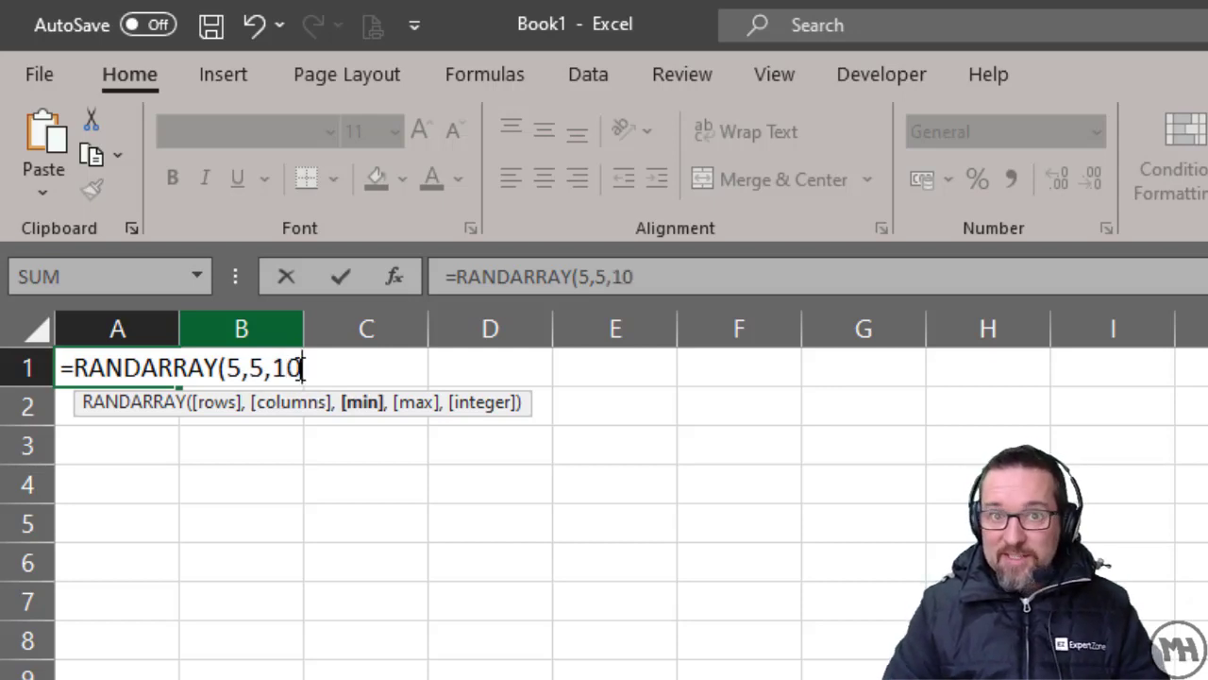
pyautogui.write(',100')
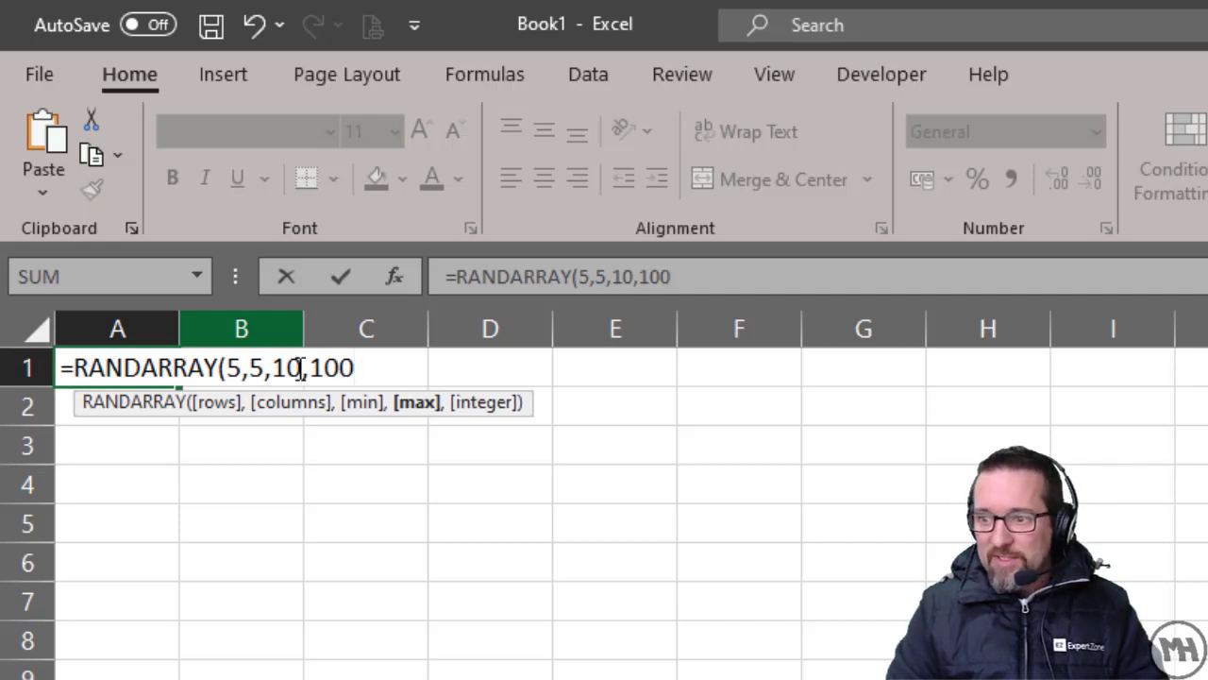
pyautogui.write(',')
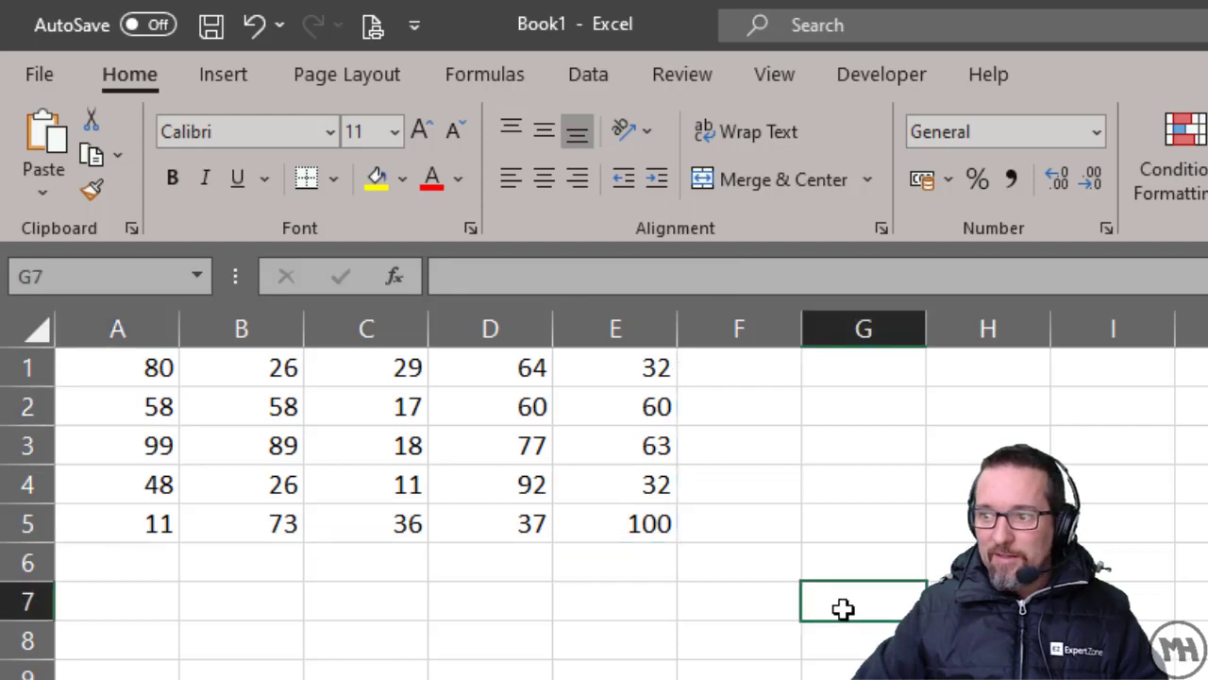
# Step: Reselect A1 and place the cursor after TRUE in the formula bar
pyautogui.click(988, 445)
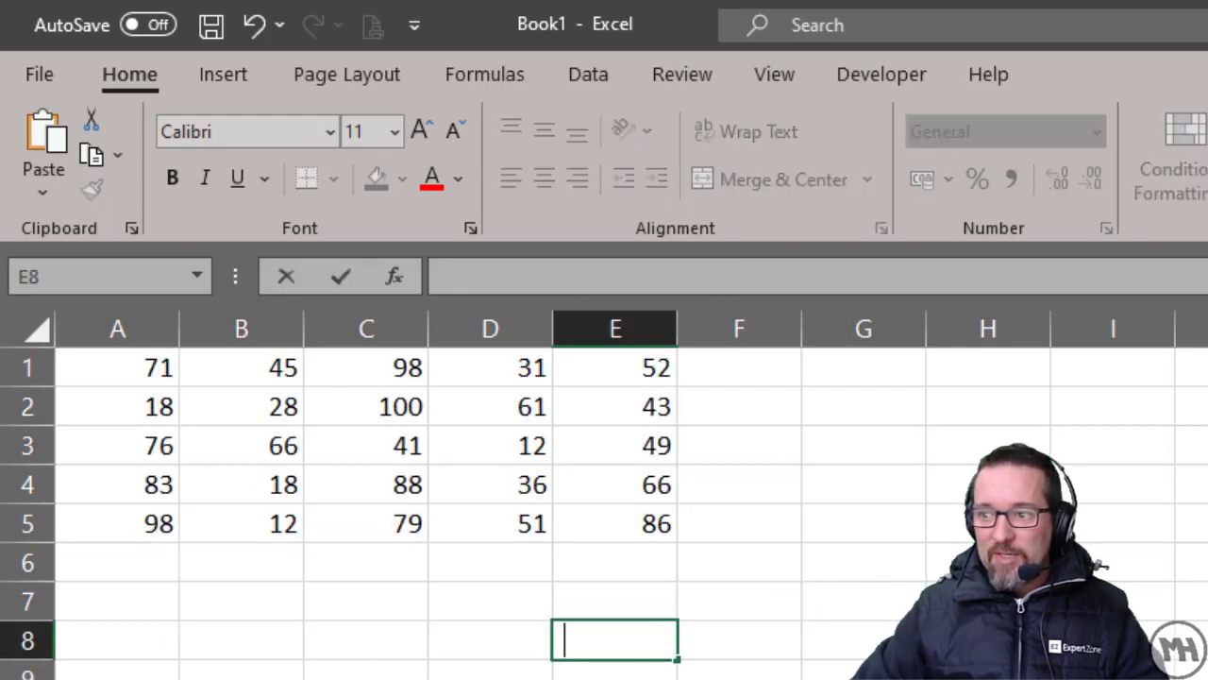
pyautogui.click(117, 367)
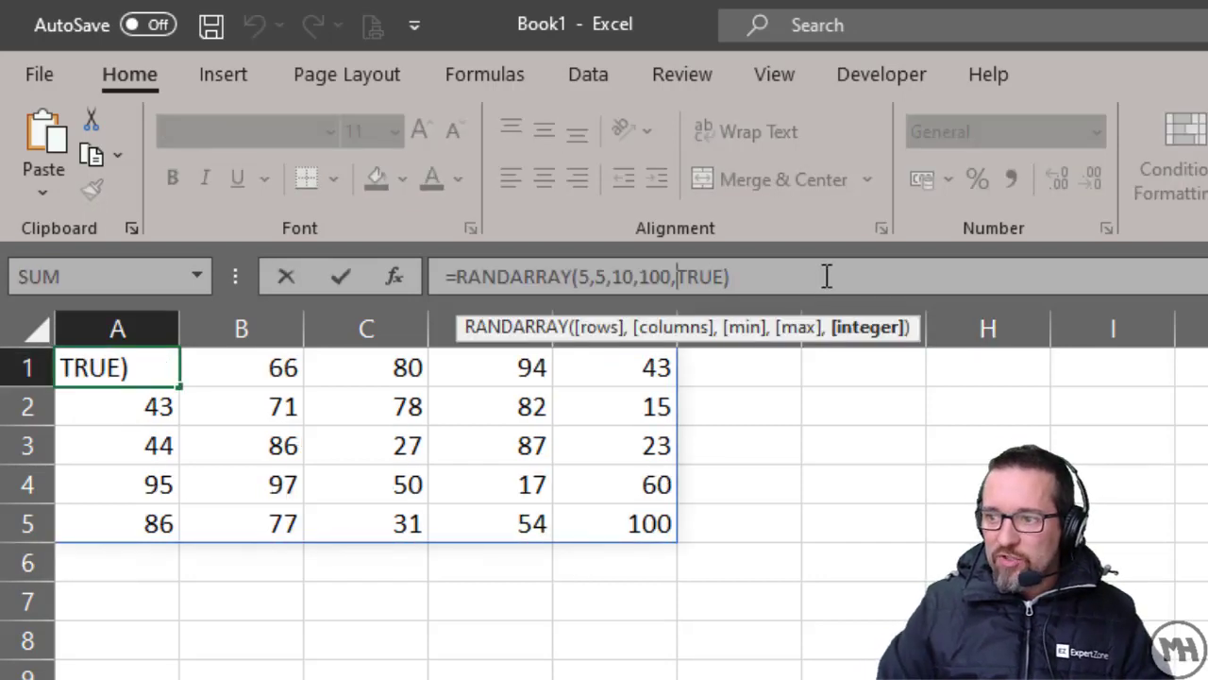
# Step: Change the integer argument to FALSE and confirm =RANDARRAY(5,5,10,100,FALSE)
pyautogui.write('fals')
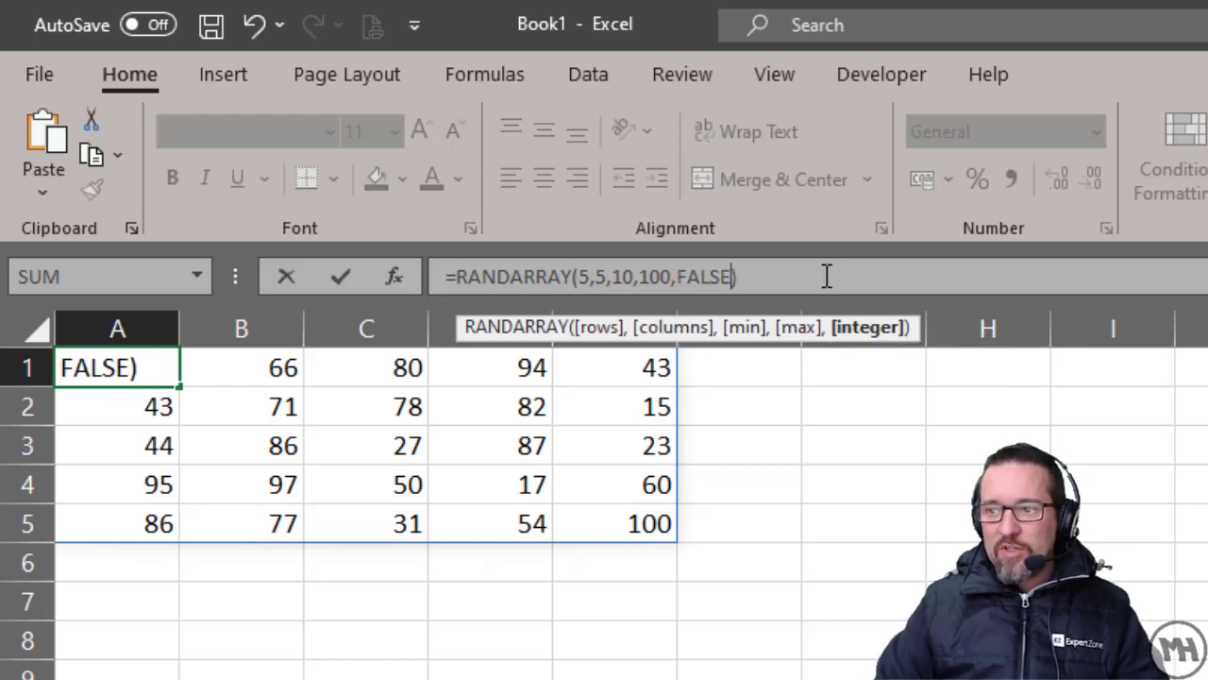
pyautogui.press('Return')
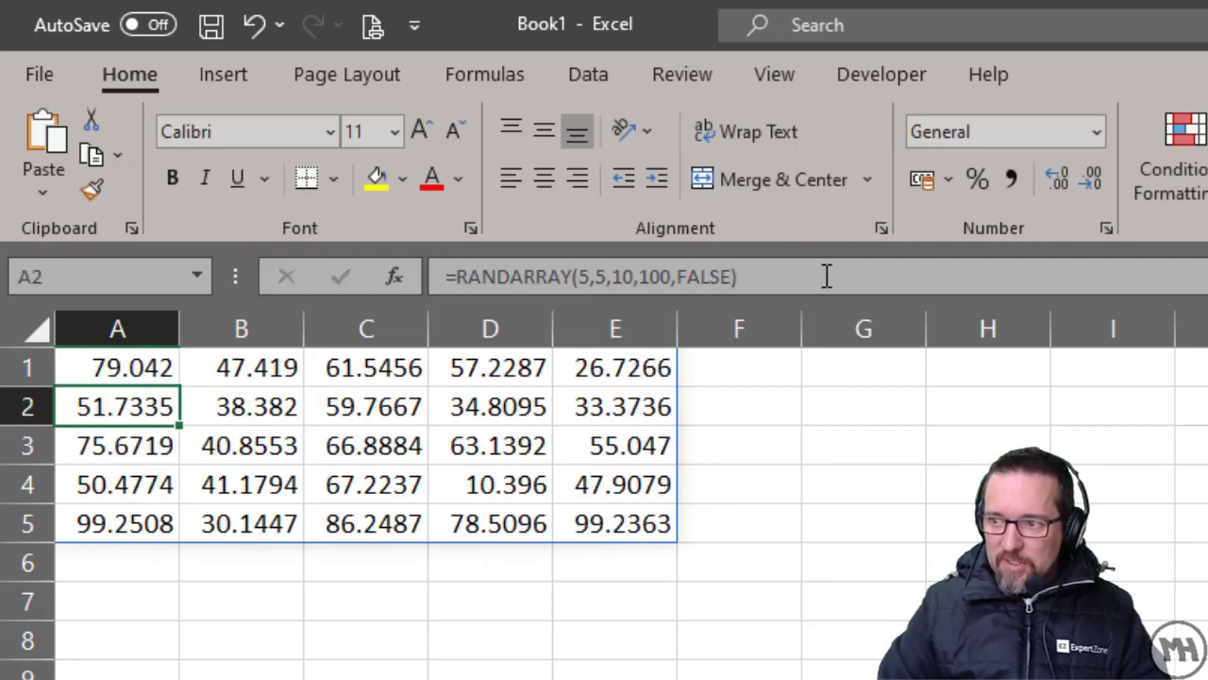